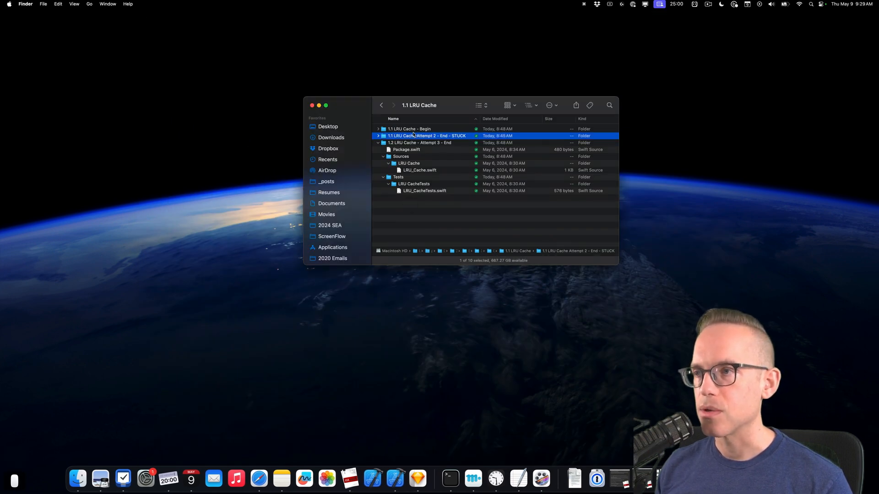
Select Package.swift inside the '1.2 LRU Cache - Attempt 3 - End' folder.
left_click(406, 149)
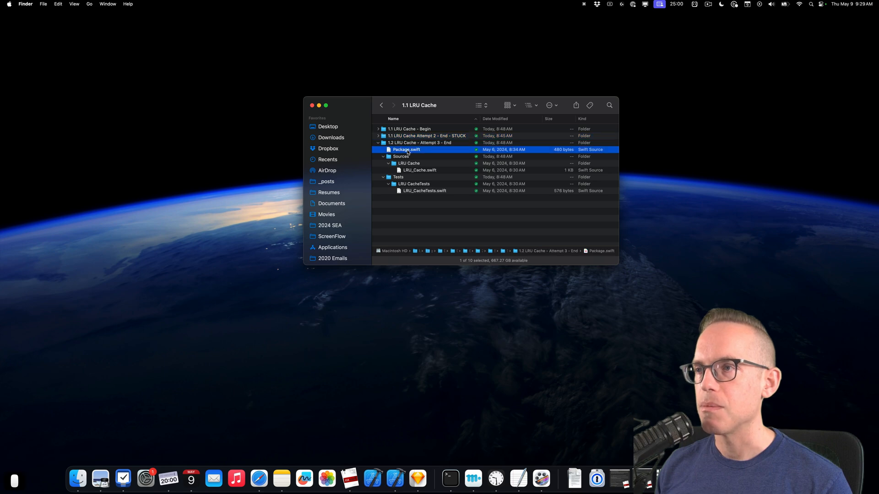